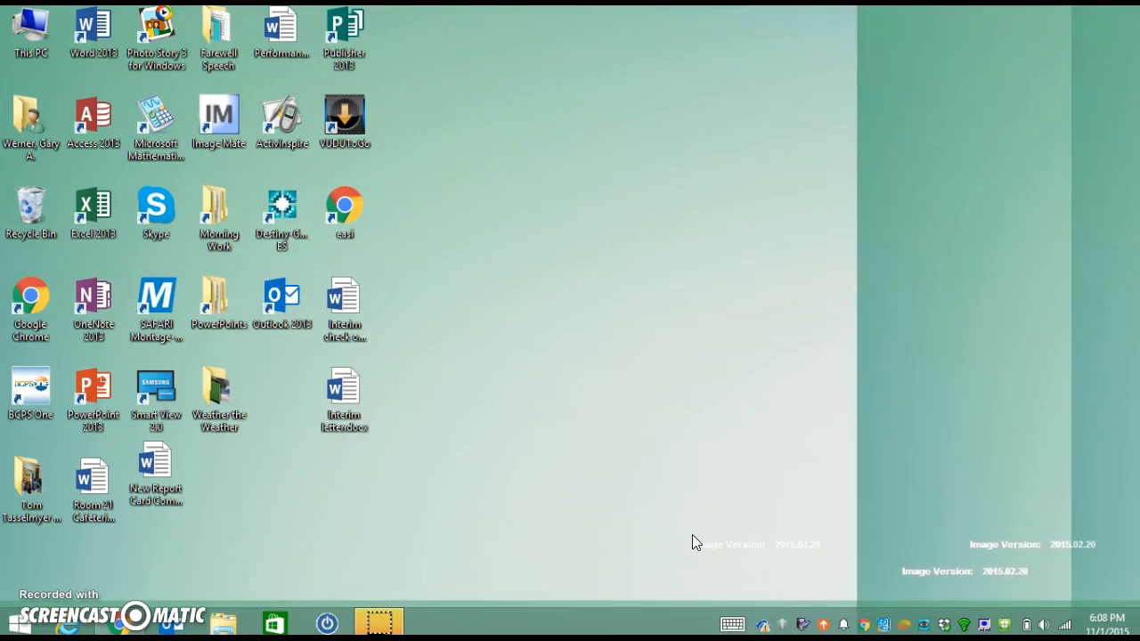
{"action": "mouse_move", "coordinate": [775, 561]}
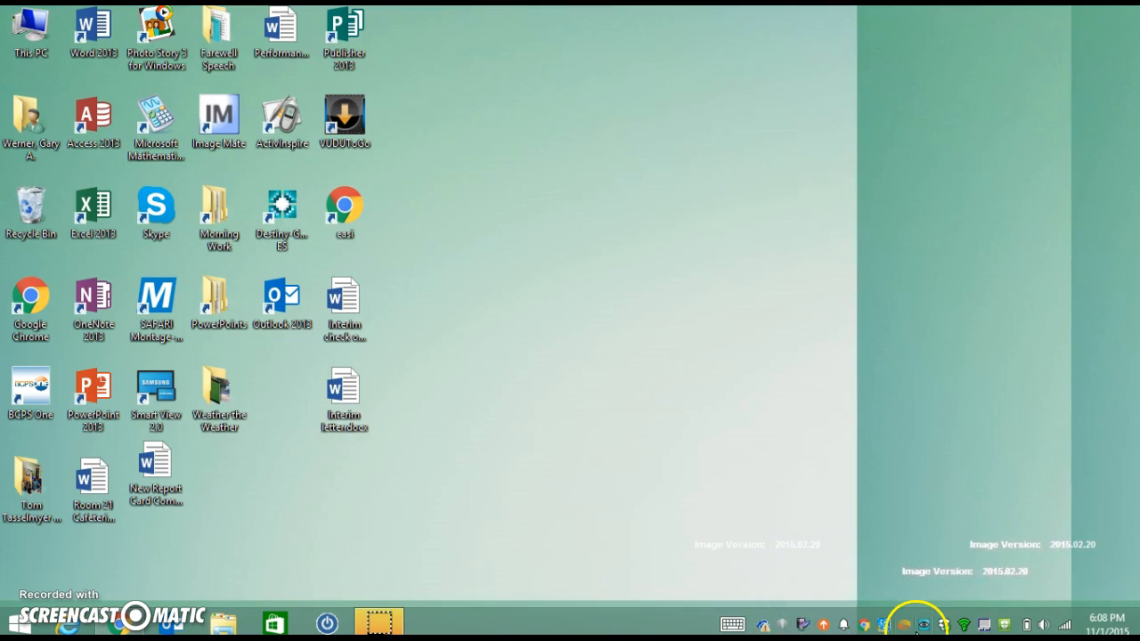
{"action": "mouse_move", "coordinate": [780, 623]}
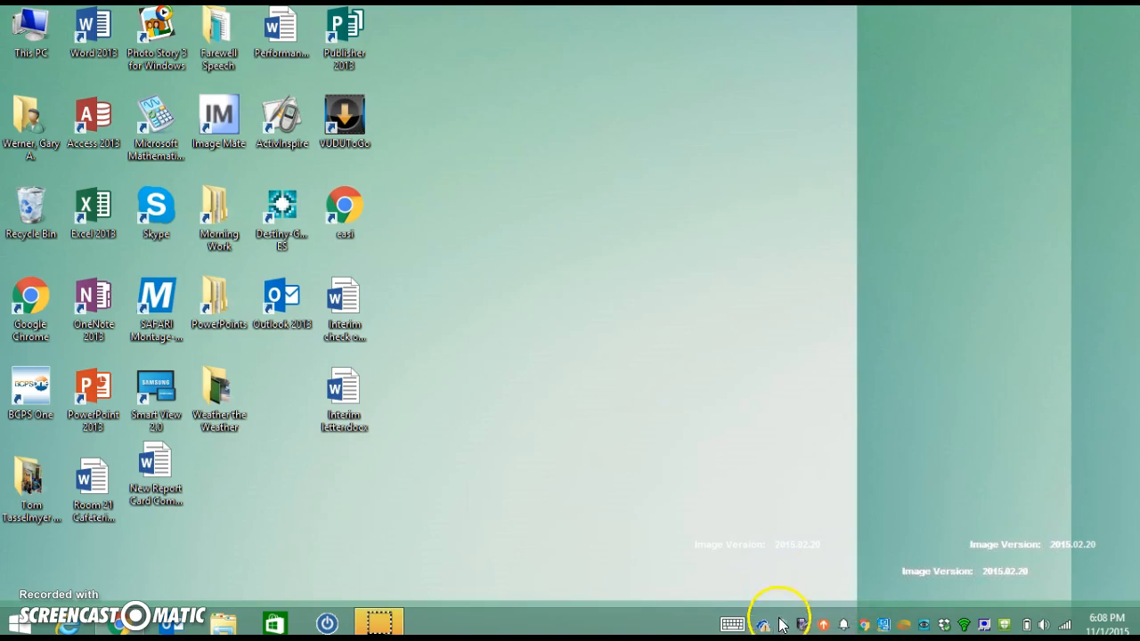
{"action": "mouse_move", "coordinate": [764, 623]}
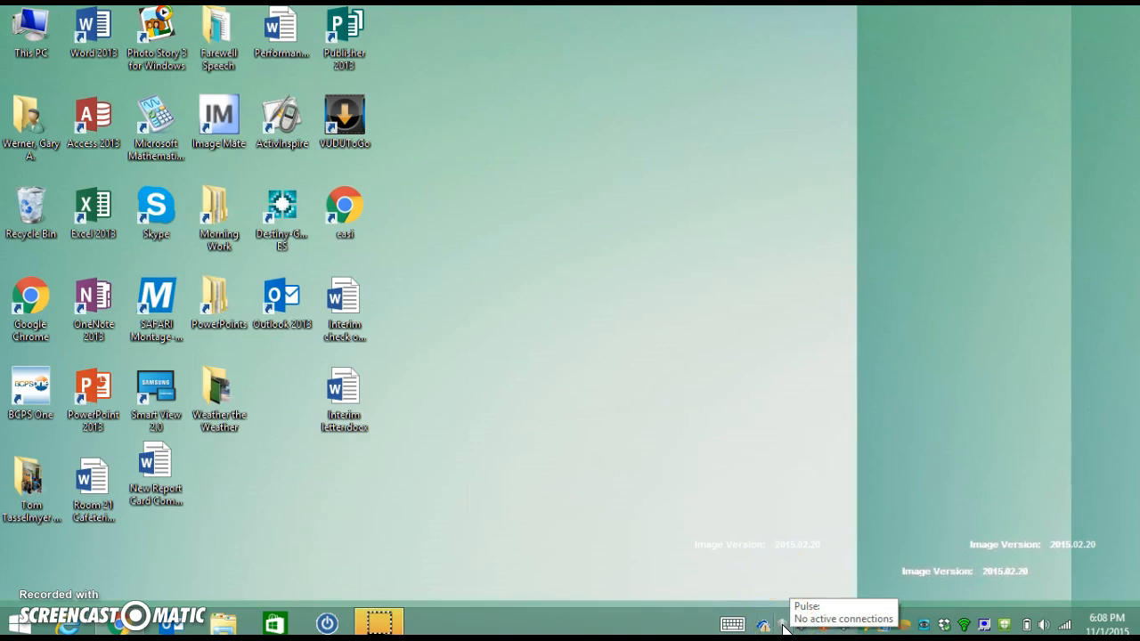
Step: Bring up the Pulse connections window from the system tray icon
{"action": "left_click", "coordinate": [762, 625]}
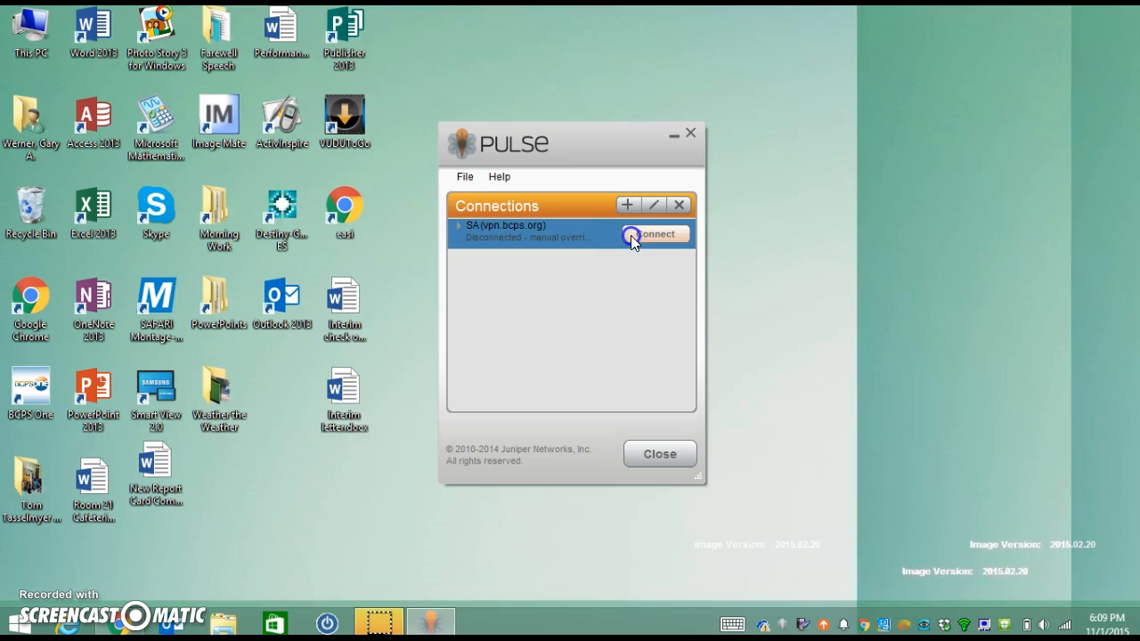
Step: Connect the SA VPN connection with the account password and close the window once connected
{"action": "left_click", "coordinate": [655, 233]}
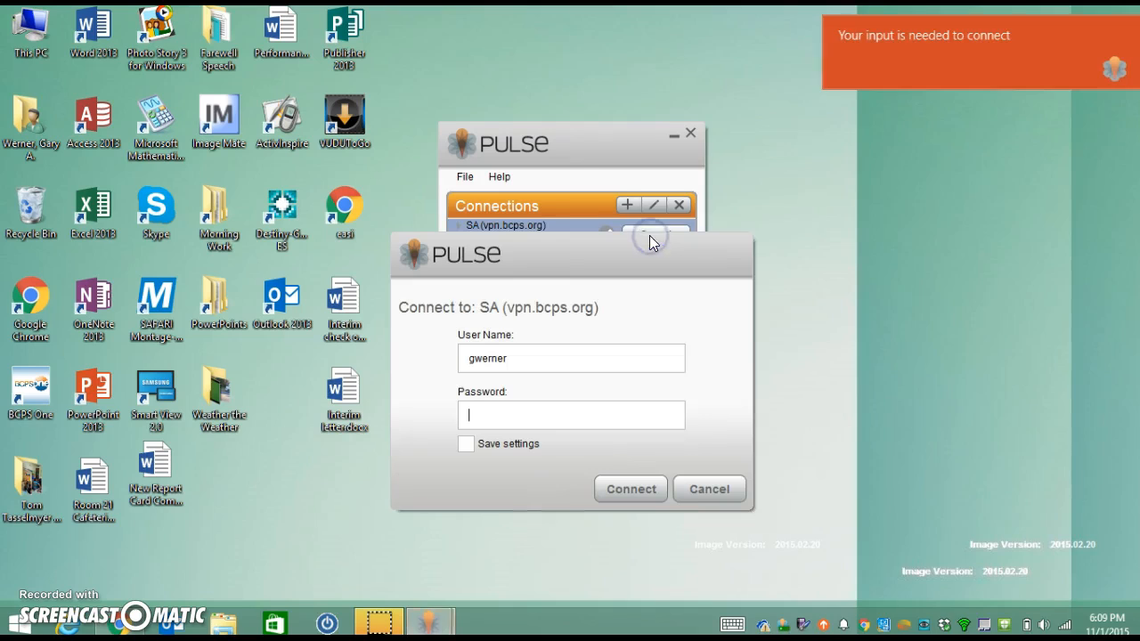
{"action": "left_click", "coordinate": [568, 413]}
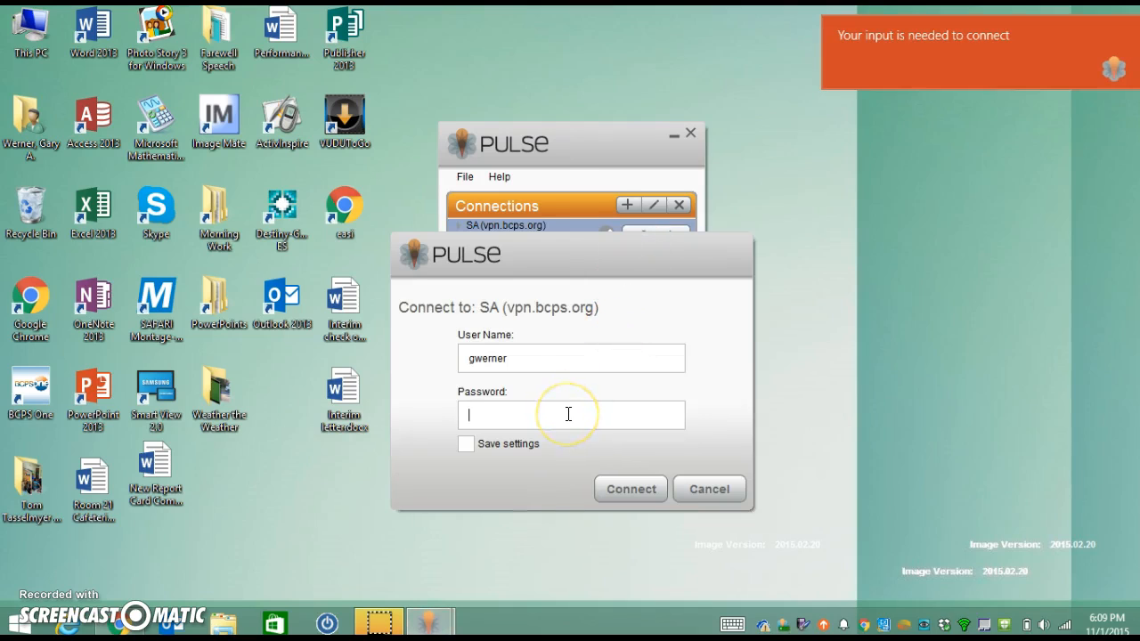
{"action": "type", "text": "password"}
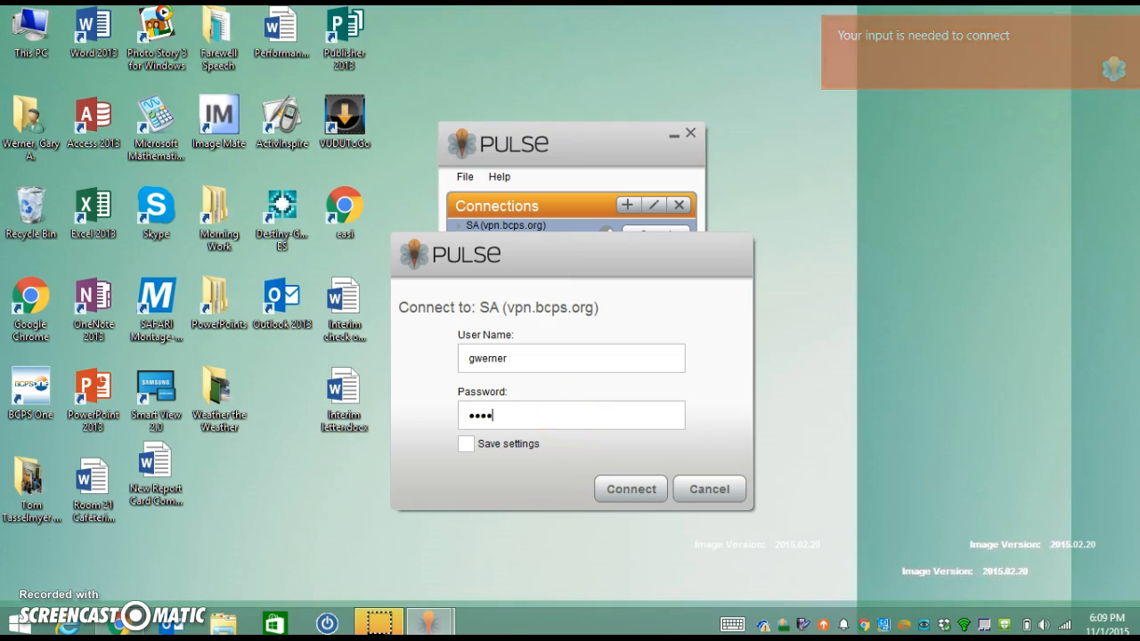
{"action": "left_click", "coordinate": [631, 488]}
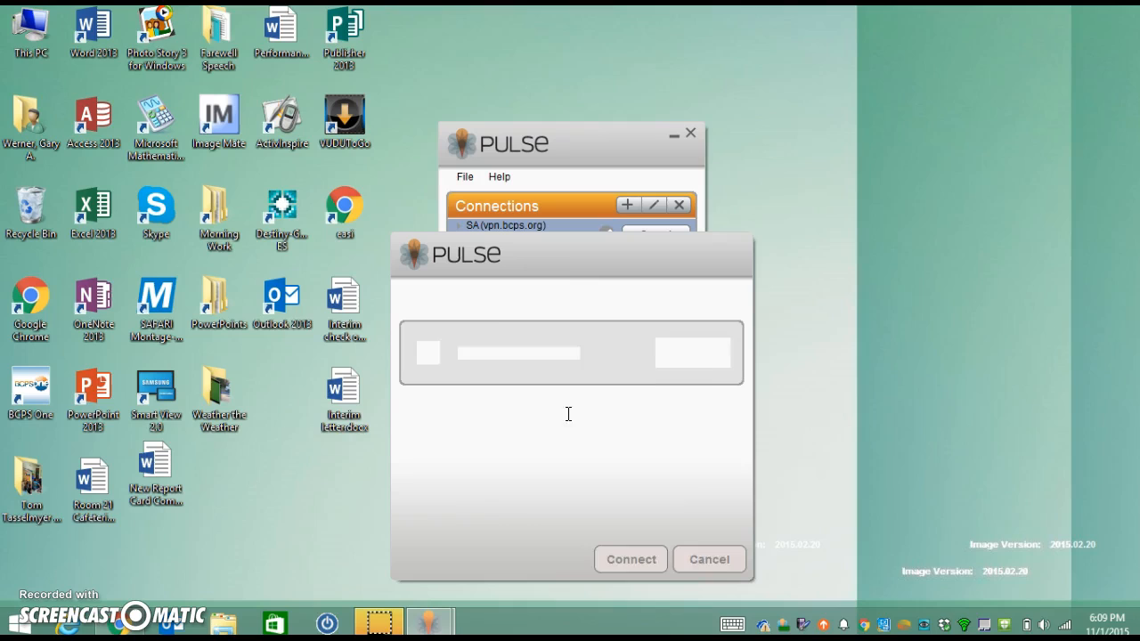
{"action": "left_click", "coordinate": [631, 559]}
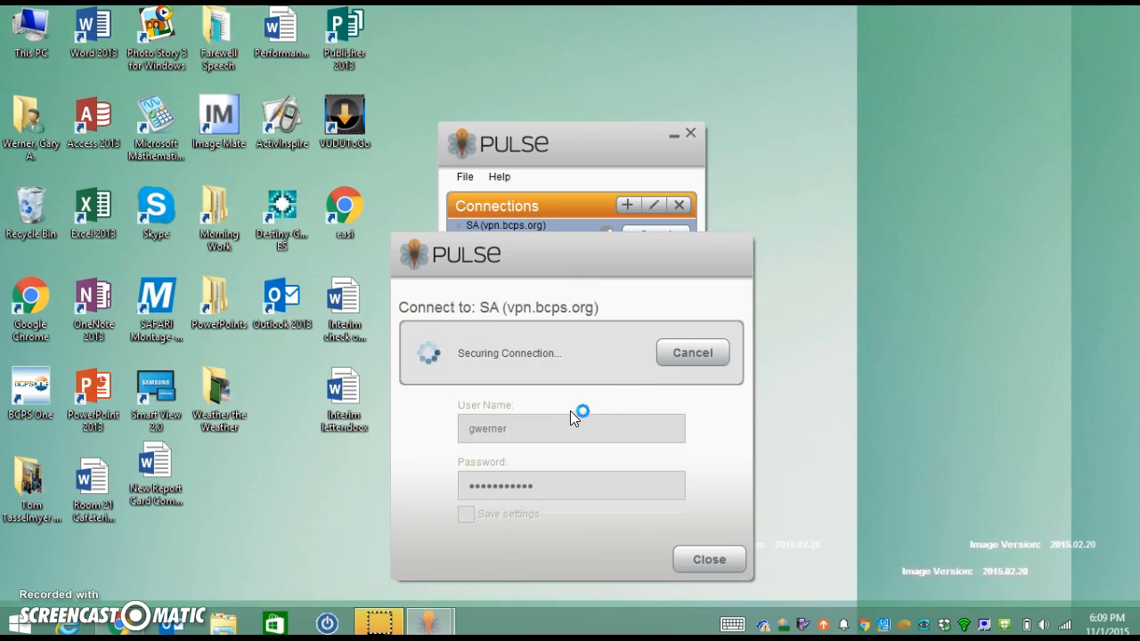
{"action": "mouse_move", "coordinate": [602, 425]}
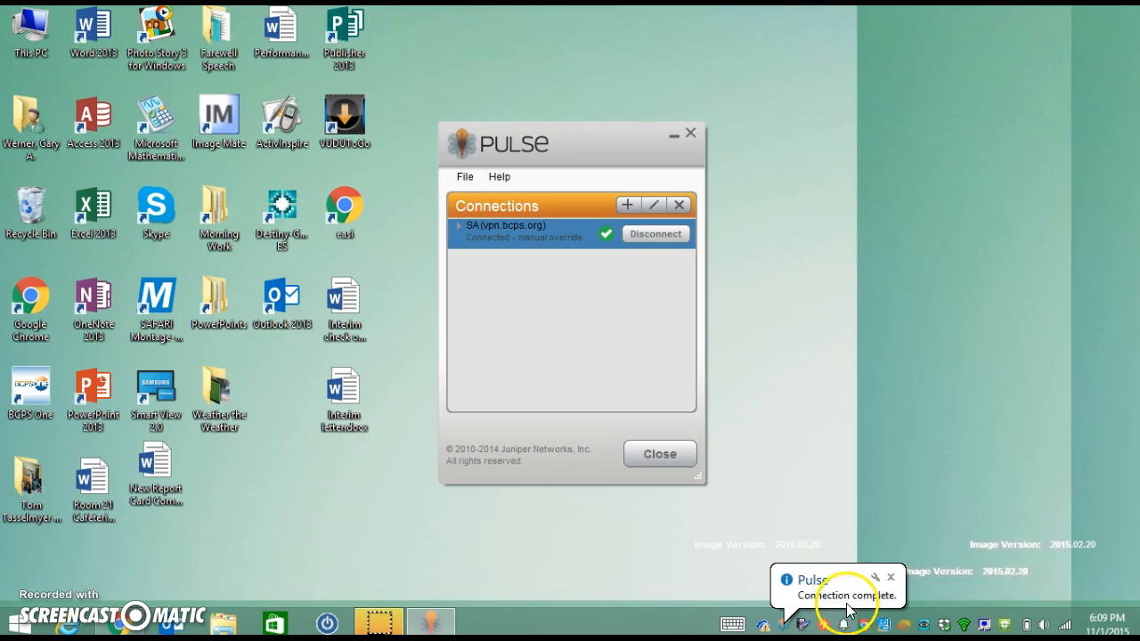
{"action": "mouse_move", "coordinate": [730, 502]}
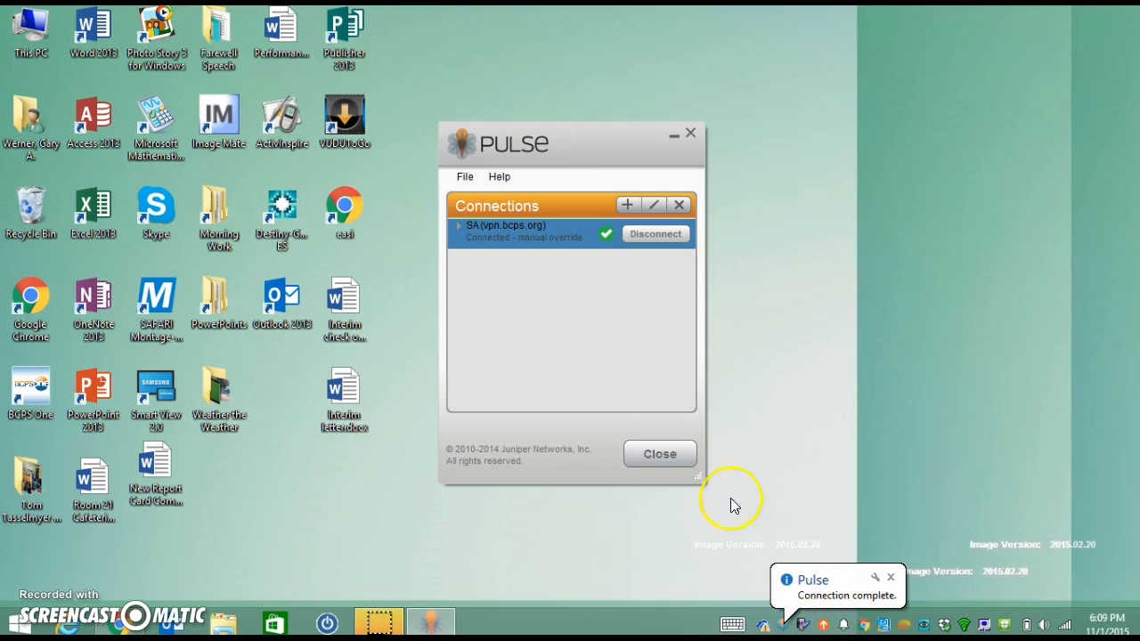
{"action": "left_click", "coordinate": [658, 454]}
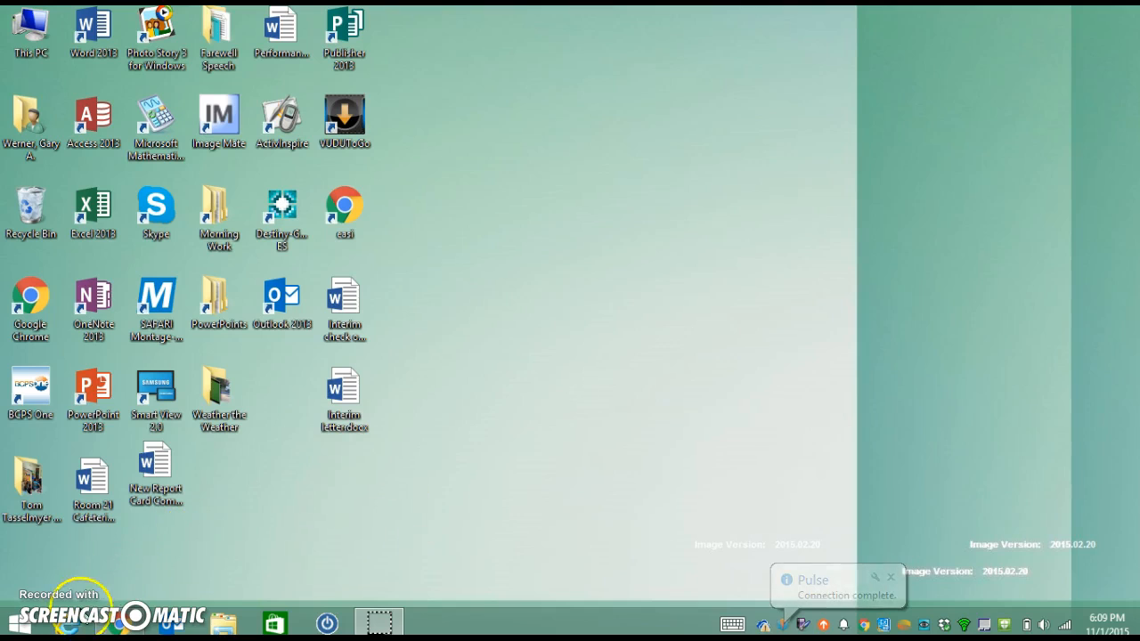
Step: Launch Internet Explorer and load the STARS Login page from the favorites bar
{"action": "double_click", "coordinate": [28, 388]}
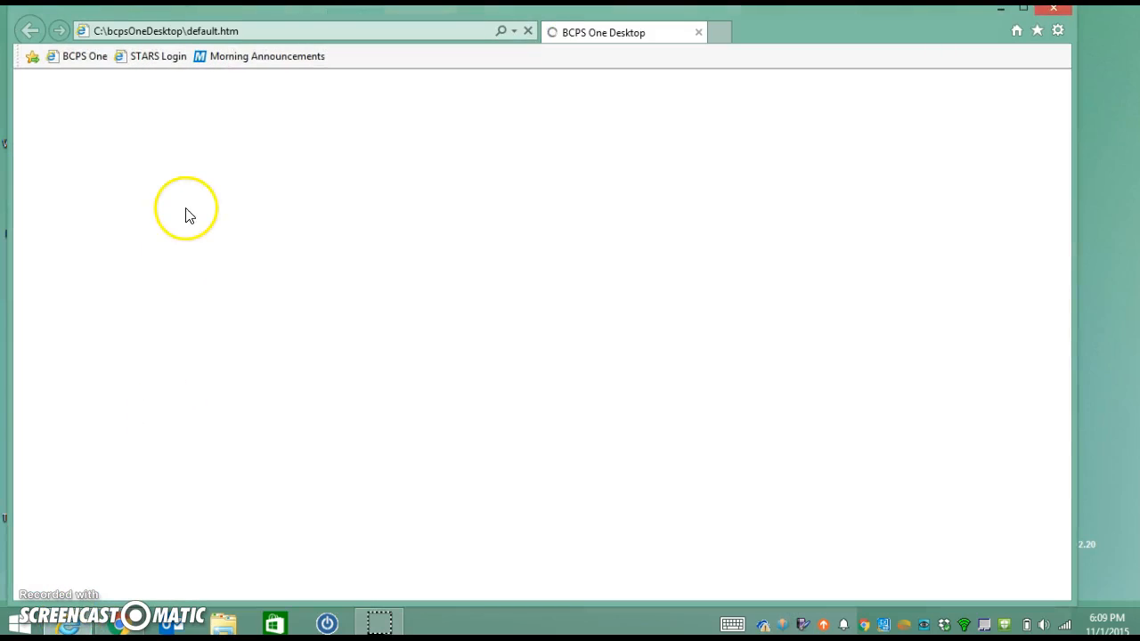
{"action": "left_click", "coordinate": [157, 55]}
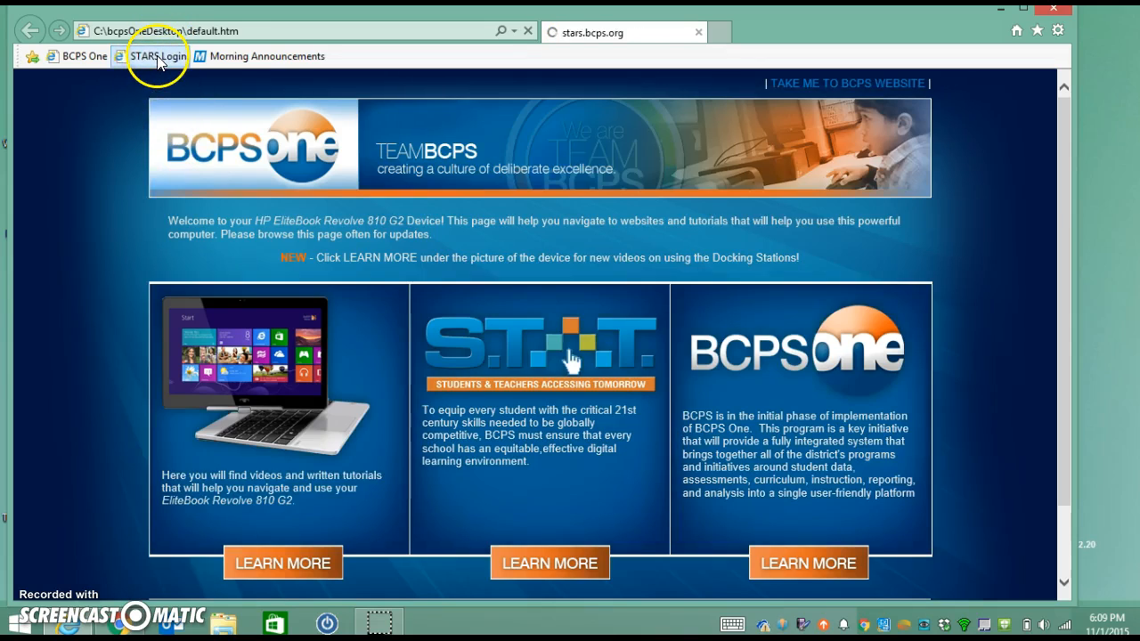
{"action": "left_click", "coordinate": [164, 55]}
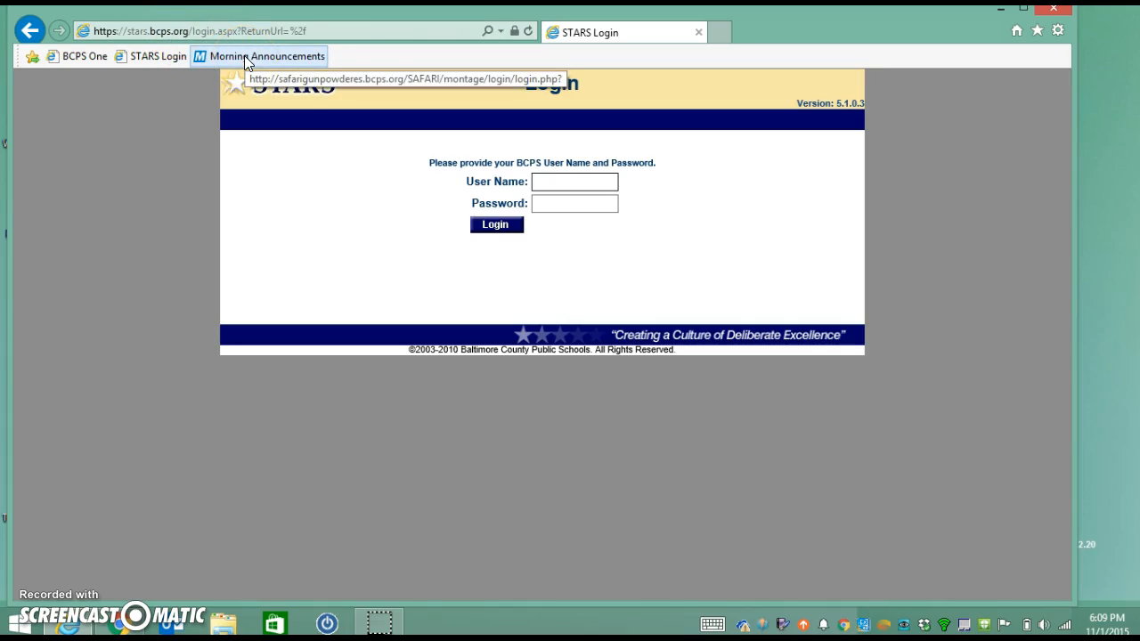
{"action": "mouse_move", "coordinate": [550, 160]}
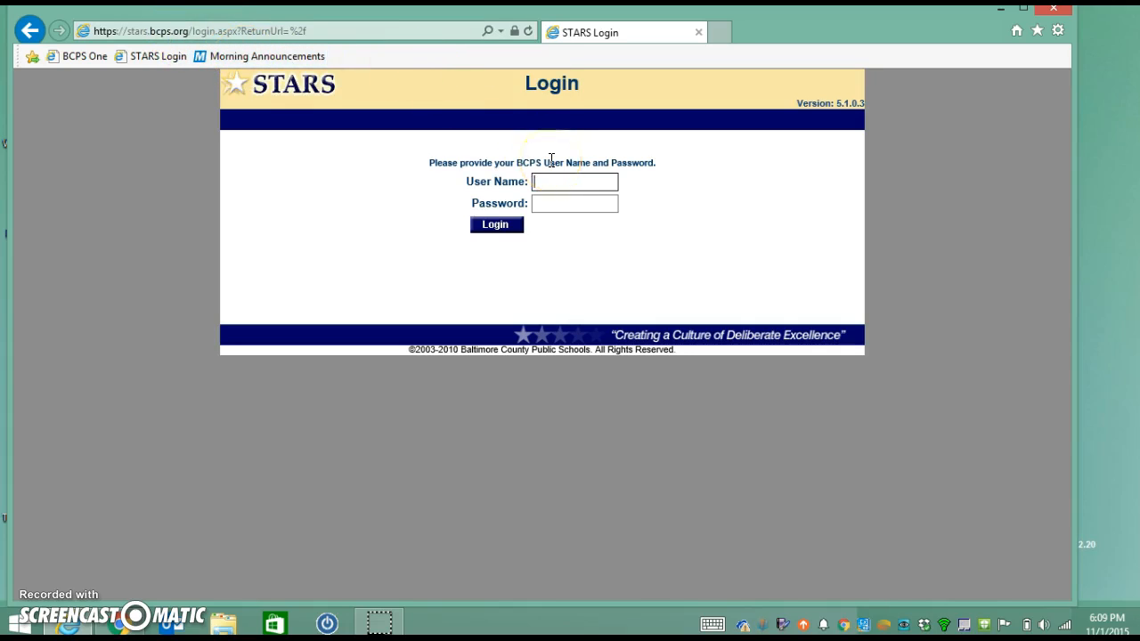
{"action": "left_click", "coordinate": [573, 181]}
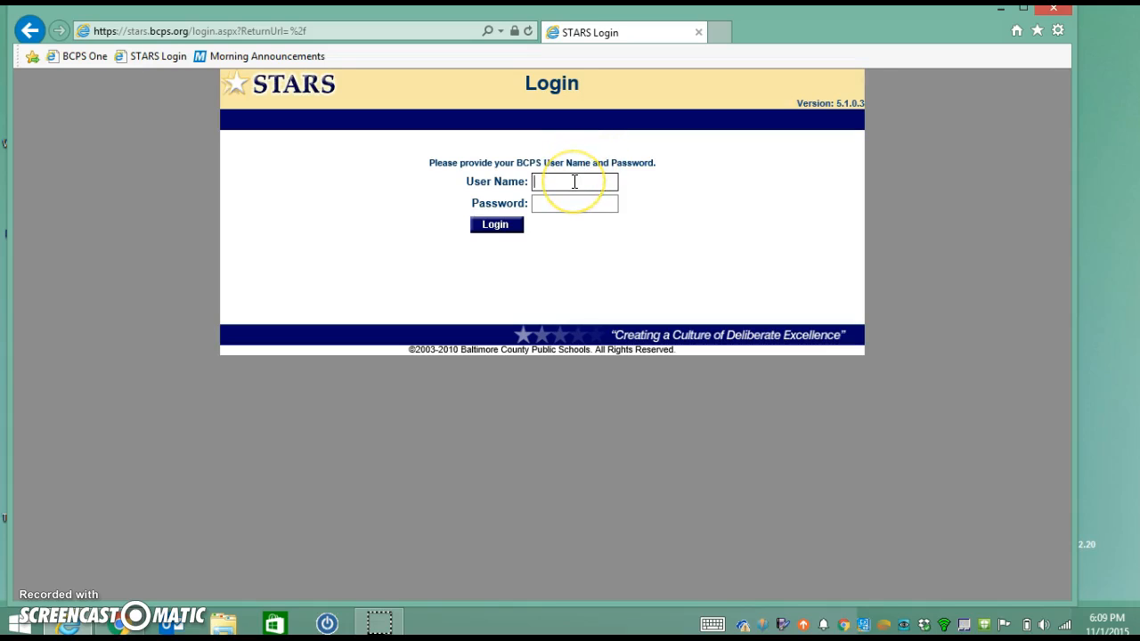
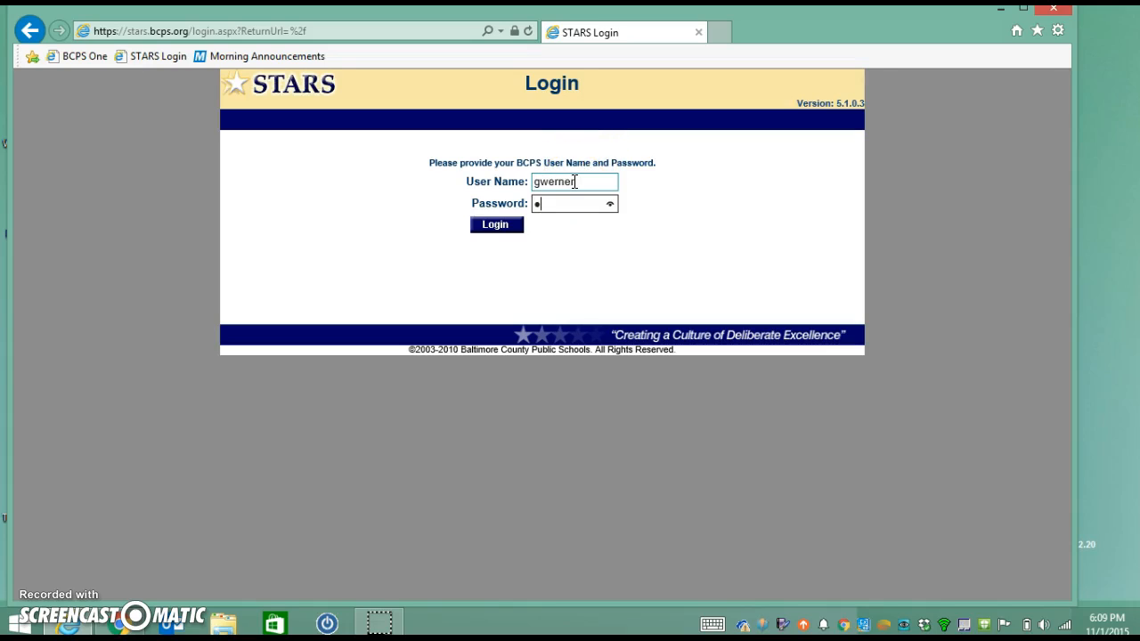
{"action": "type", "text": "password"}
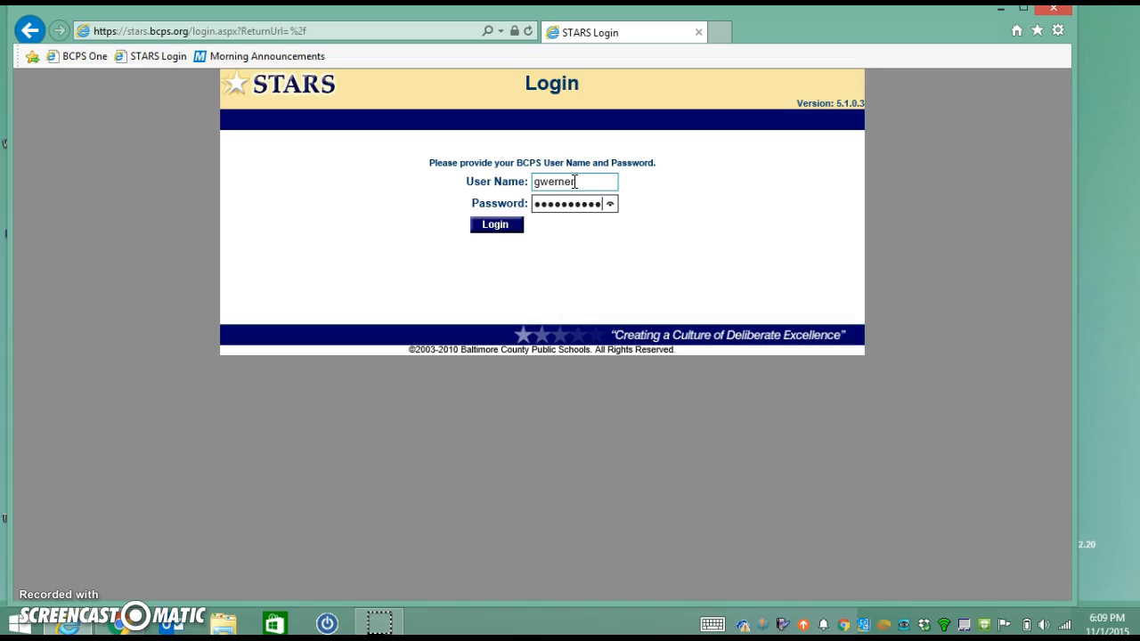
{"action": "left_click", "coordinate": [495, 224]}
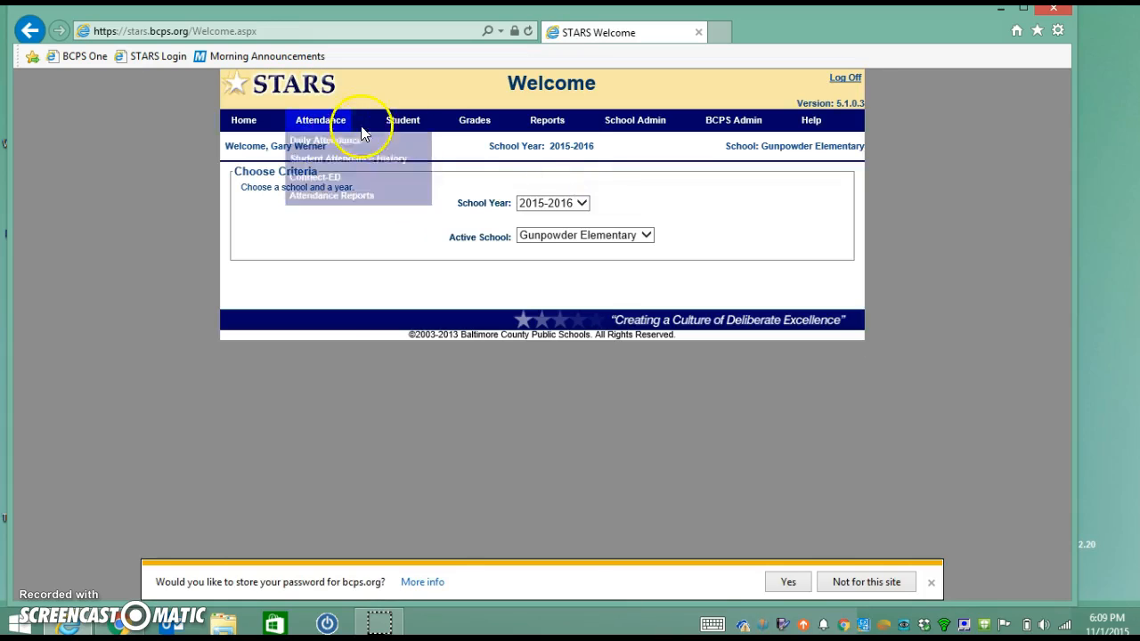